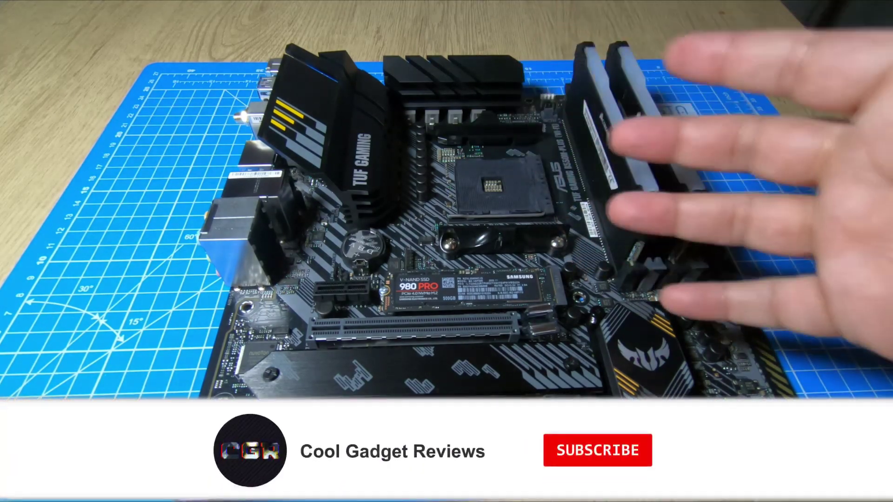
left_click(597, 450)
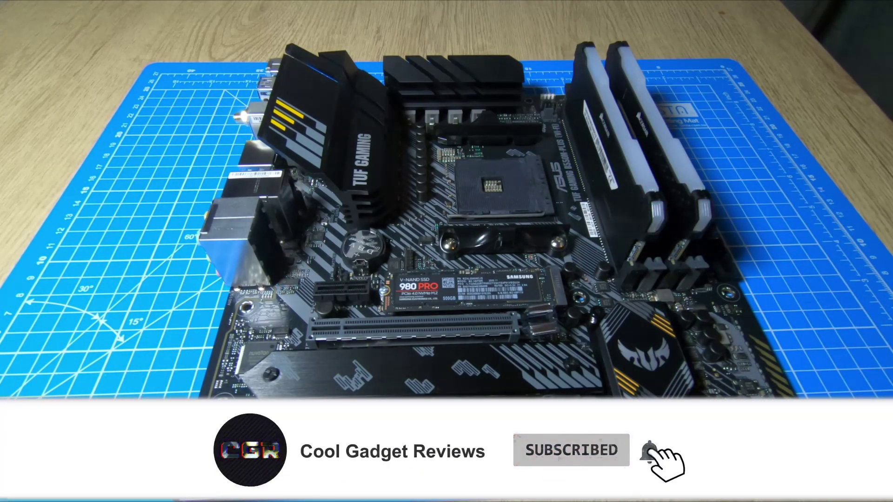